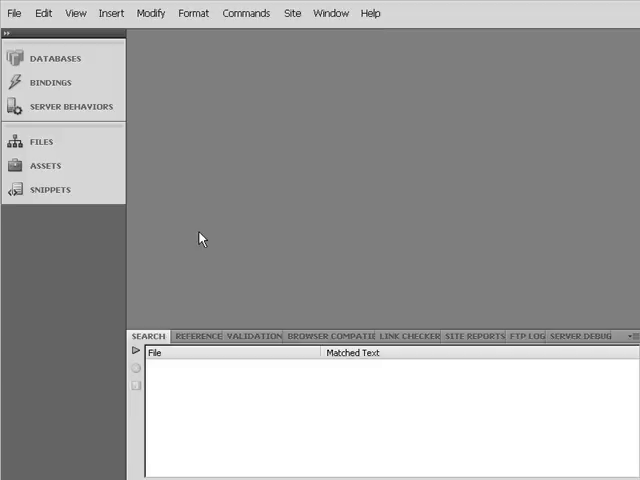
{"action": "mouse_move", "coordinate": [143, 49]}
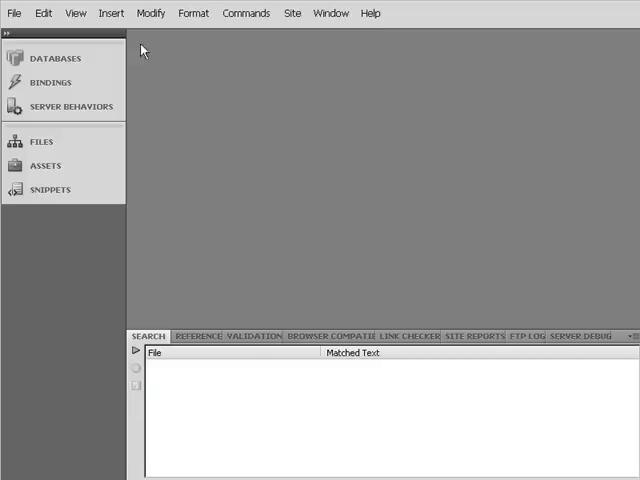
Open index.php from the demo folder in the Files panel.
{"action": "left_click", "coordinate": [111, 13]}
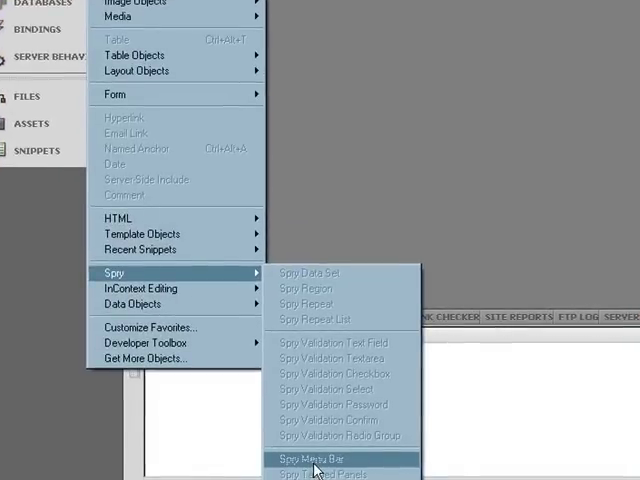
{"action": "mouse_move", "coordinate": [328, 419]}
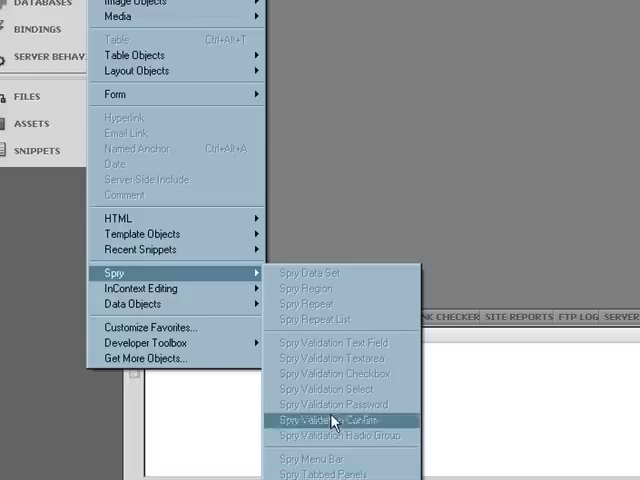
{"action": "mouse_move", "coordinate": [338, 50]}
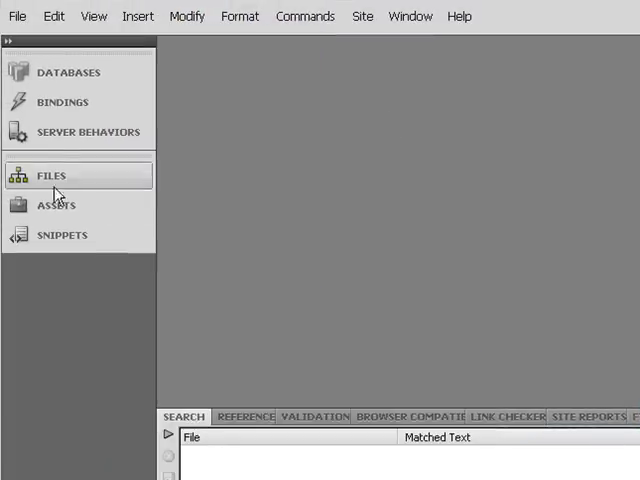
{"action": "left_click", "coordinate": [51, 175]}
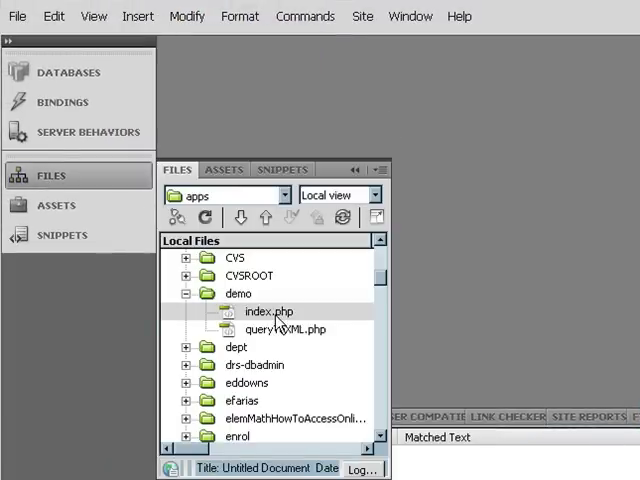
{"action": "left_click", "coordinate": [268, 311]}
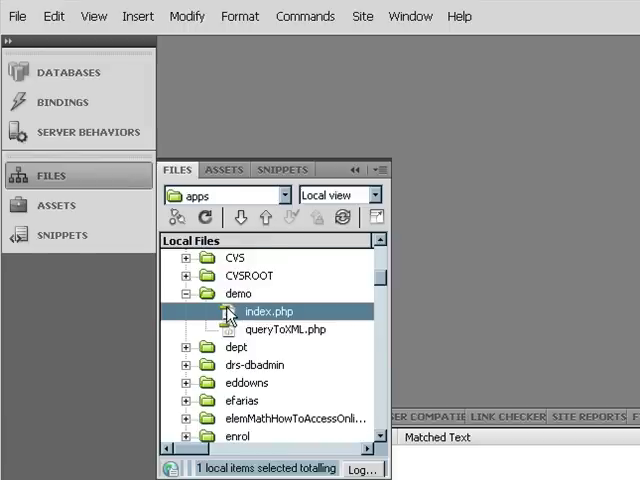
{"action": "double_click", "coordinate": [270, 311]}
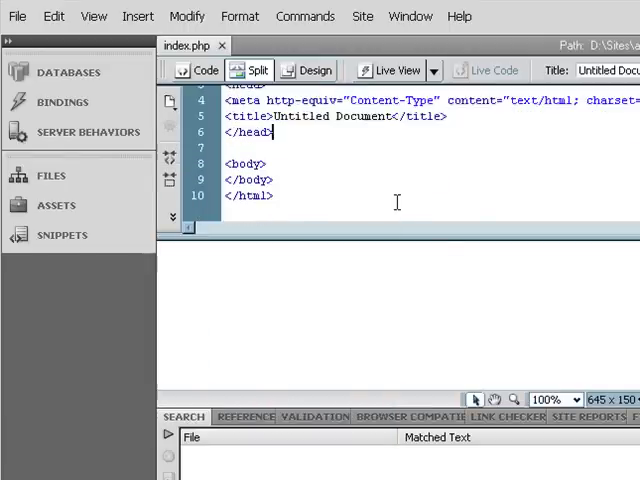
Open the empty queryToXML.php and place the cursor in its code.
{"action": "left_click", "coordinate": [352, 164]}
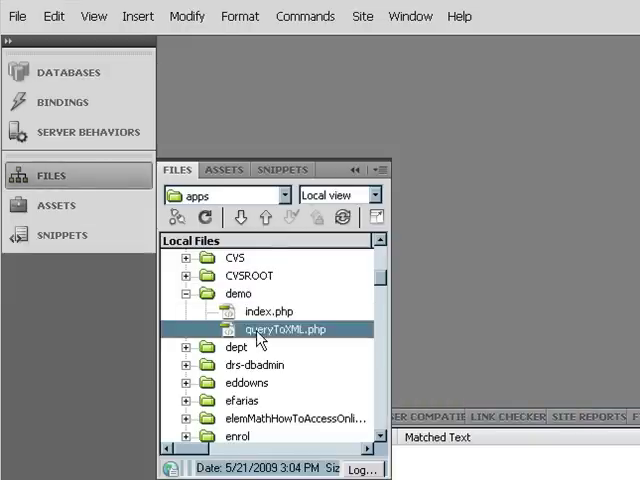
{"action": "double_click", "coordinate": [286, 328]}
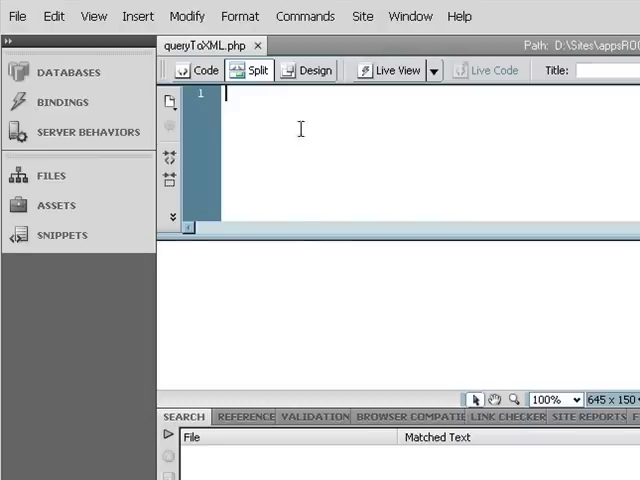
{"action": "mouse_move", "coordinate": [345, 120]}
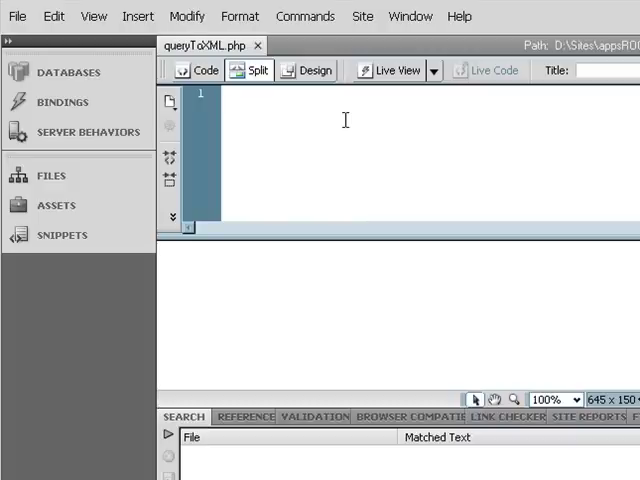
{"action": "left_click", "coordinate": [227, 94]}
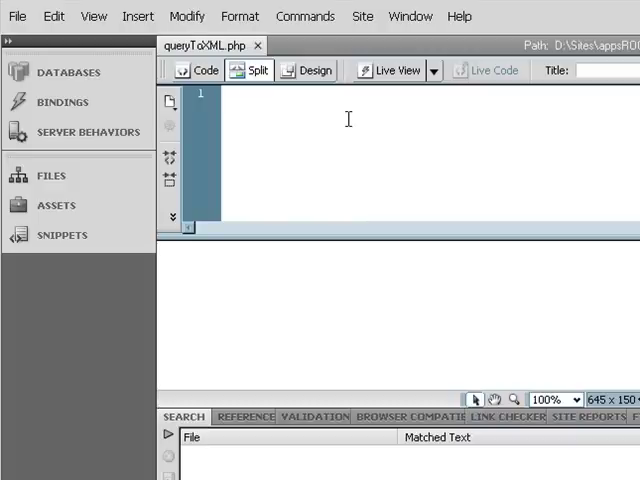
{"action": "mouse_move", "coordinate": [422, 118]}
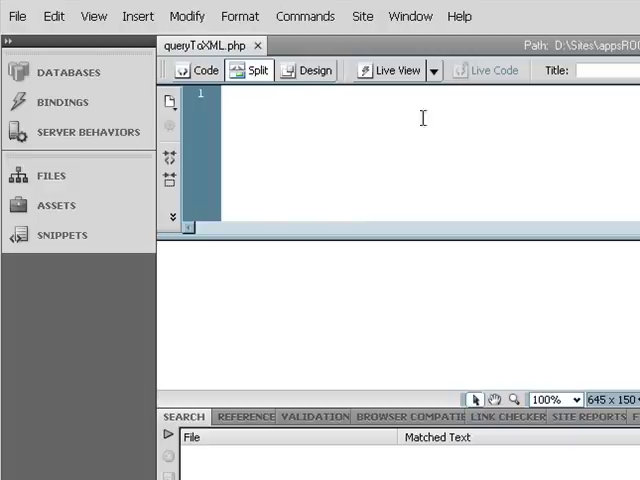
Create recordset rsBuildings on connWalkthroughs' campuses table, sorted by teaNumber ascending, and test it.
{"action": "left_click", "coordinate": [138, 16]}
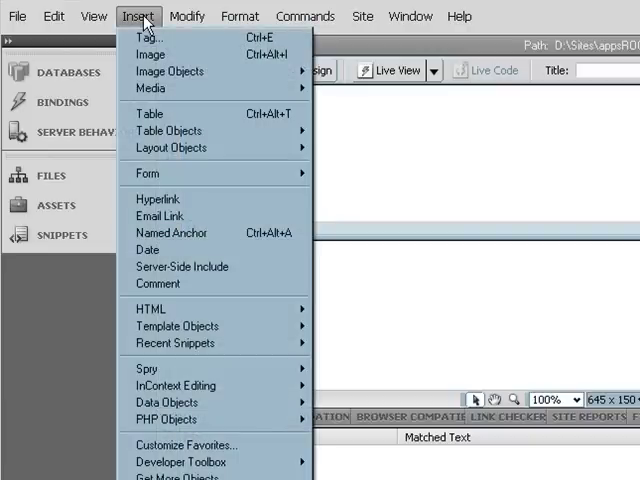
{"action": "mouse_move", "coordinate": [151, 55]}
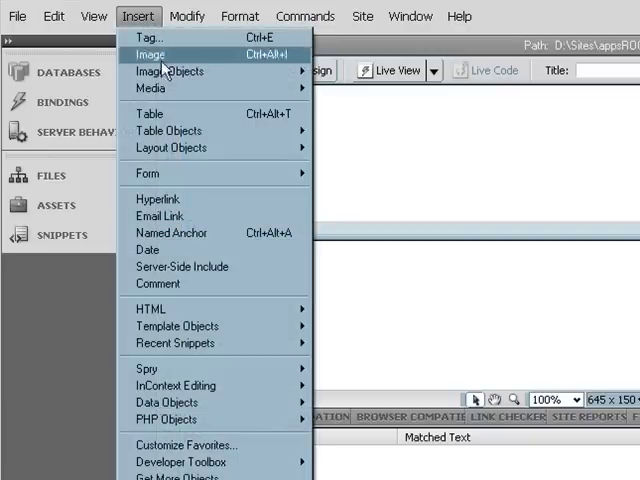
{"action": "mouse_move", "coordinate": [150, 37]}
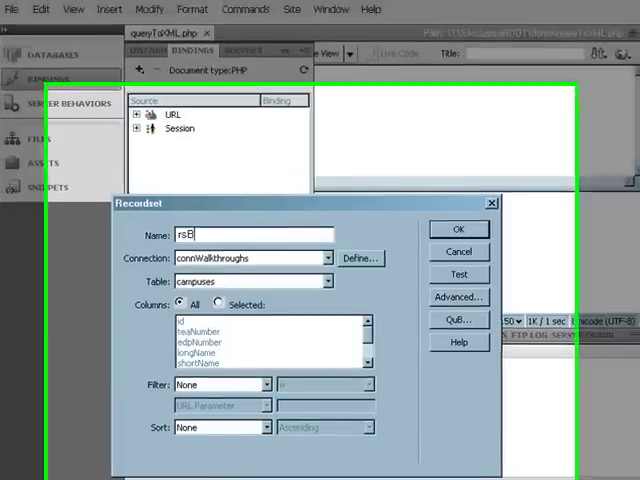
{"action": "type", "text": "uildings"}
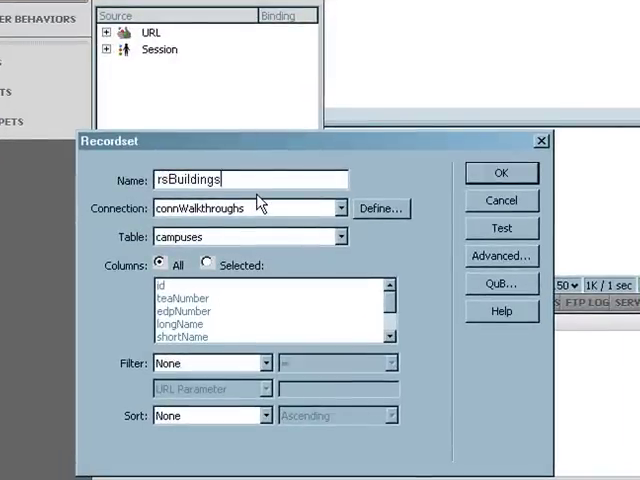
{"action": "left_click", "coordinate": [340, 237]}
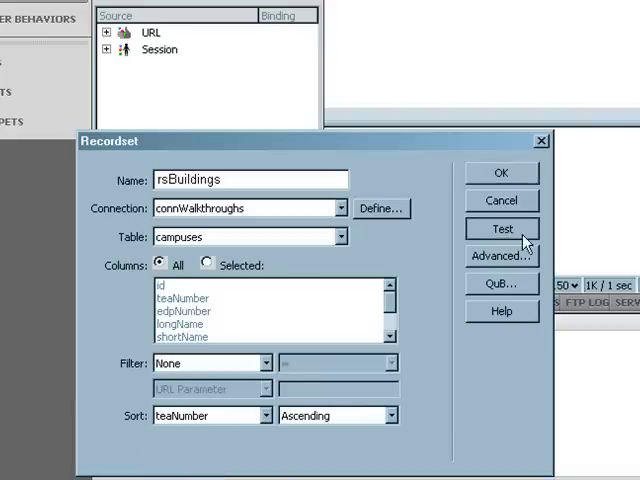
{"action": "left_click", "coordinate": [502, 229]}
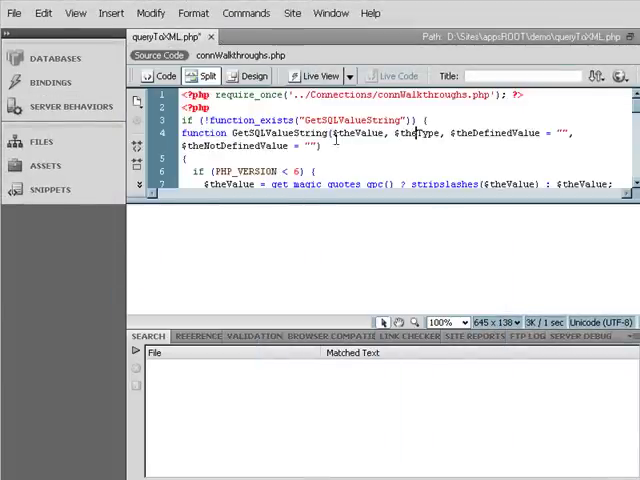
Start a <?php block below the $totalRows_rsBuildings line.
{"action": "scroll", "scroll_direction": "down", "scroll_amount": 3}
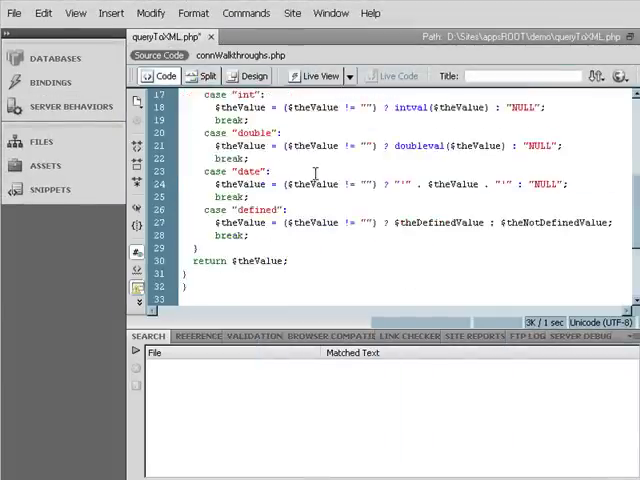
{"action": "scroll", "scroll_direction": "down", "scroll_amount": 3}
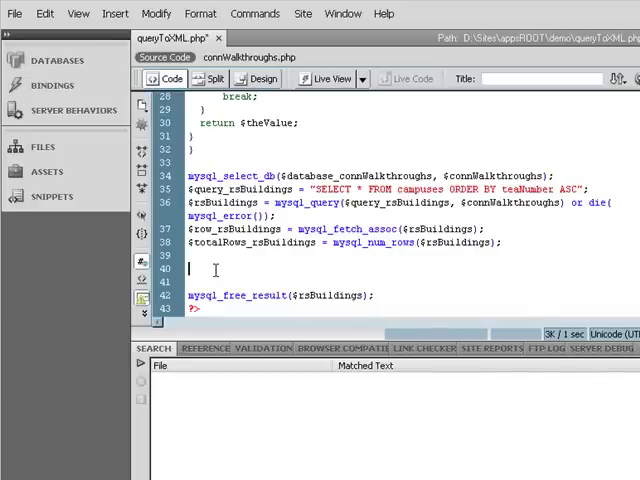
{"action": "type", "text": "<?php"}
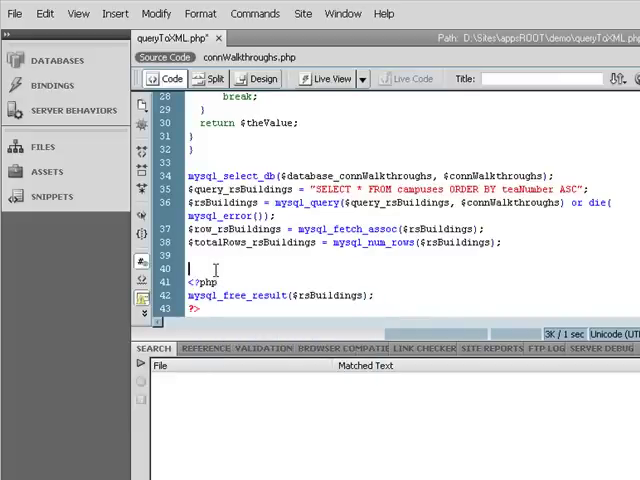
Finish the XML root element and CDATA-wrapped rsBuildings row loop, then Put queryToXML.php.
{"action": "scroll", "scroll_direction": "down", "scroll_amount": 3}
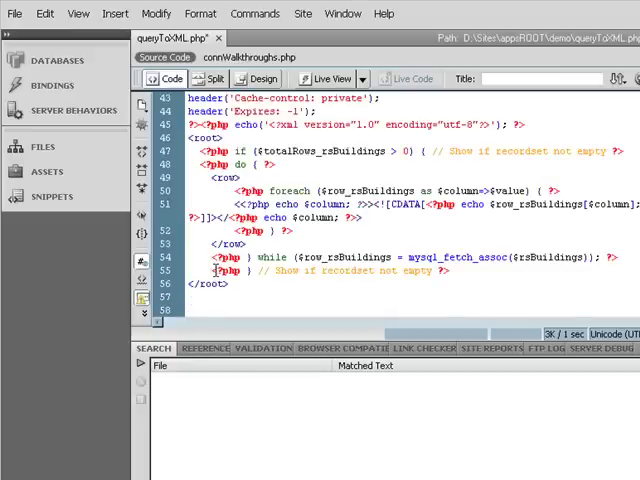
{"action": "scroll", "scroll_direction": "up", "scroll_amount": 3}
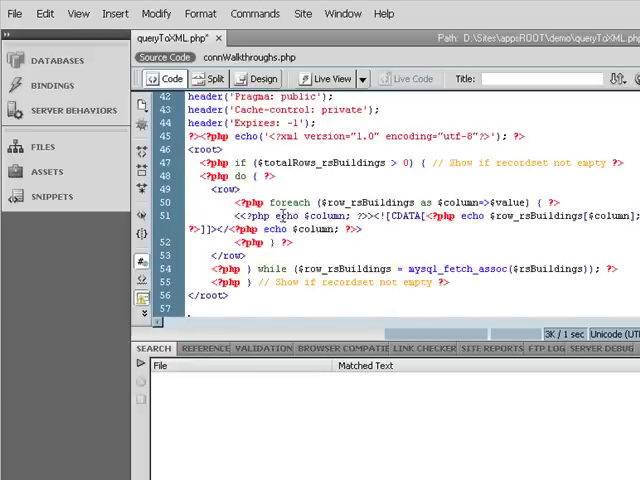
{"action": "scroll", "scroll_direction": "up", "scroll_amount": 3}
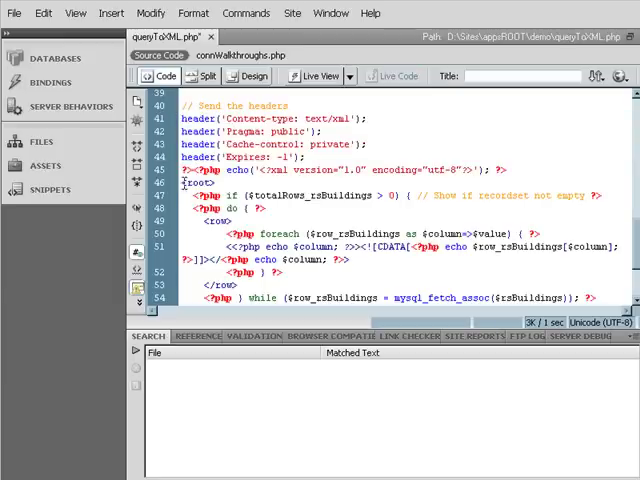
{"action": "double_click", "coordinate": [202, 182]}
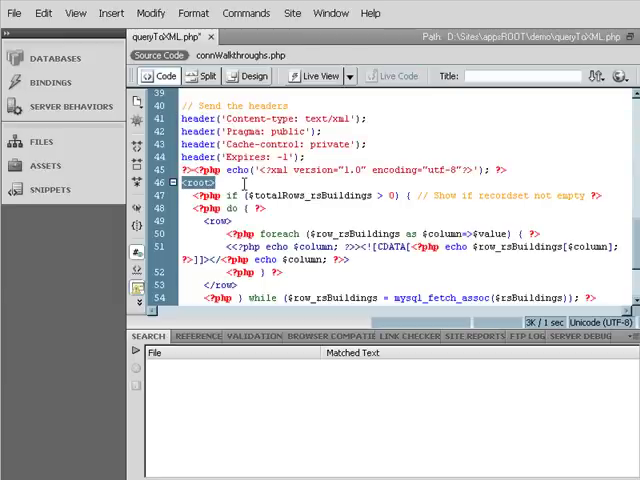
{"action": "scroll", "scroll_direction": "down", "scroll_amount": 3}
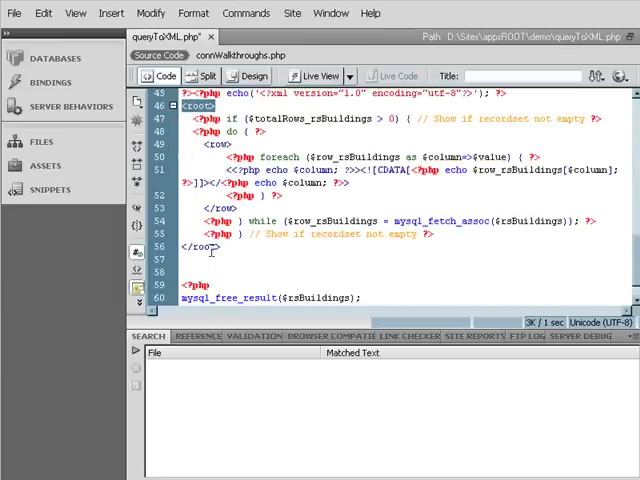
{"action": "scroll", "scroll_direction": "up", "scroll_amount": 3}
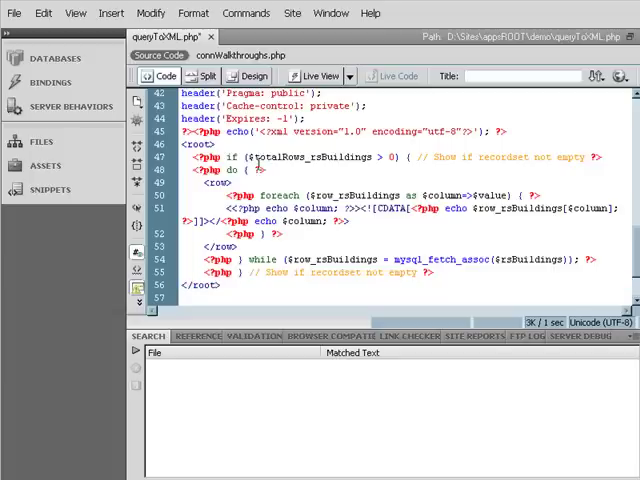
{"action": "double_click", "coordinate": [255, 157]}
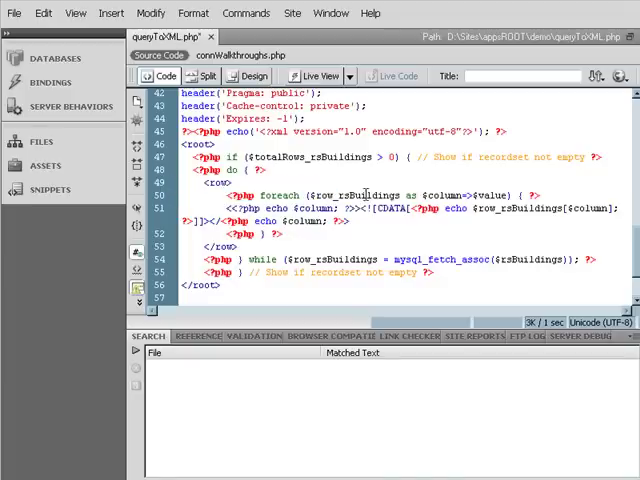
{"action": "double_click", "coordinate": [360, 194]}
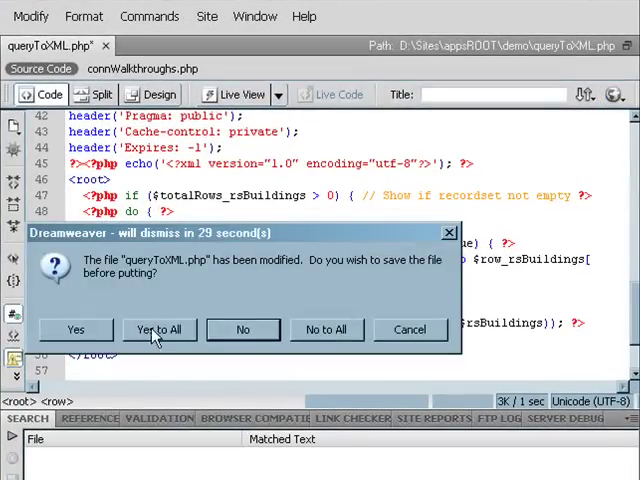
Save all modified files with Yes to All so the upload proceeds.
{"action": "left_click", "coordinate": [159, 329]}
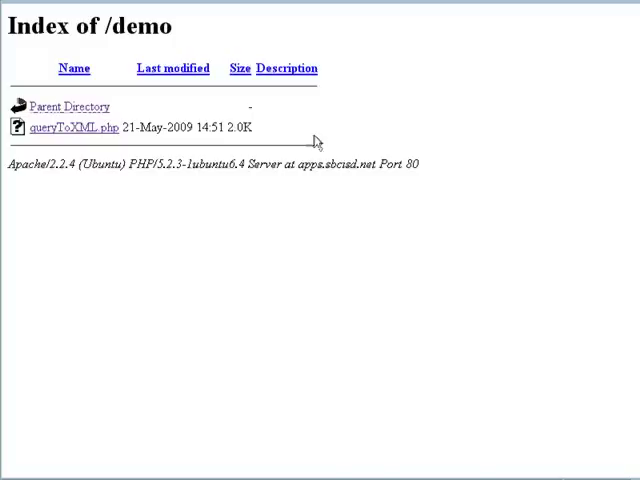
{"action": "mouse_move", "coordinate": [318, 143]}
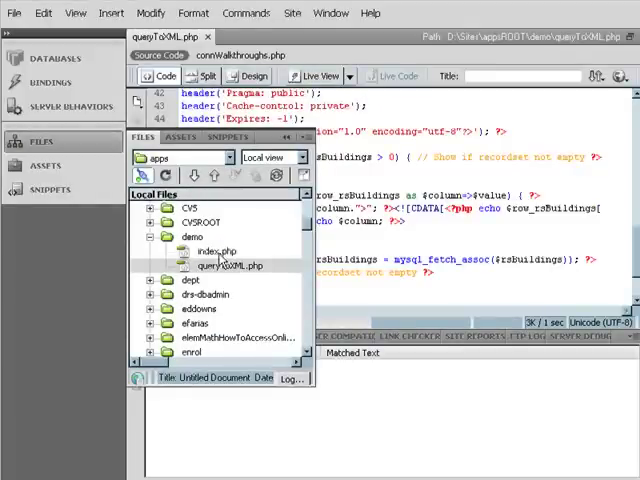
Open index.php in Split view and type "Hello, here are our campuses:" plus an empty paragraph.
{"action": "double_click", "coordinate": [214, 250]}
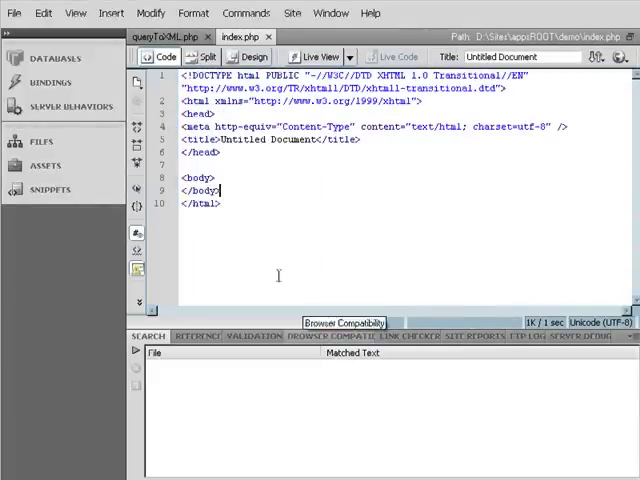
{"action": "left_click", "coordinate": [200, 57]}
{"action": "type", "text": "Hello"}
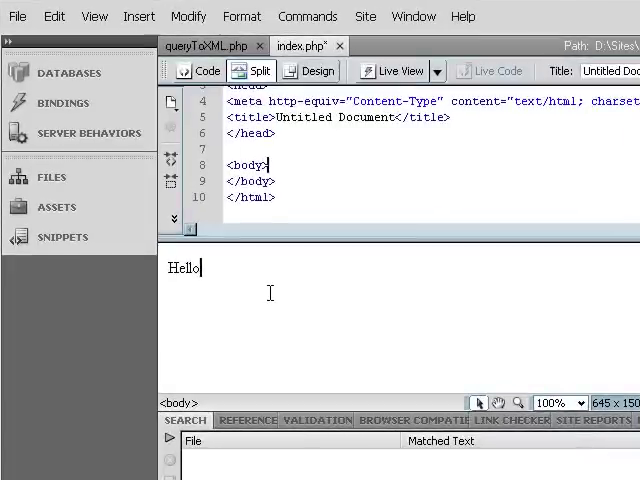
{"action": "type", "text": ", here are our campuses:"}
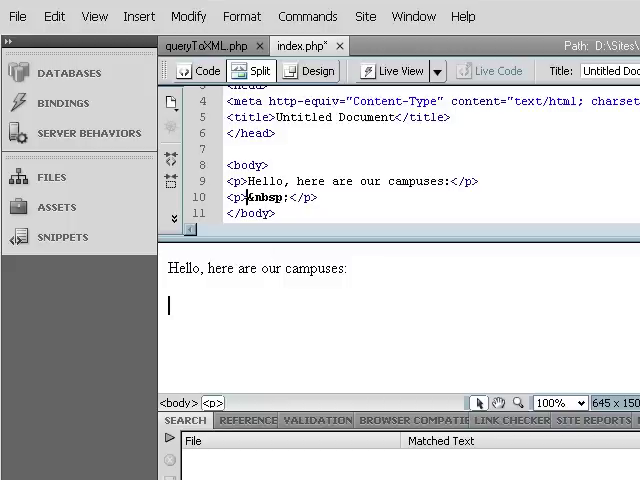
{"action": "mouse_move", "coordinate": [67, 103]}
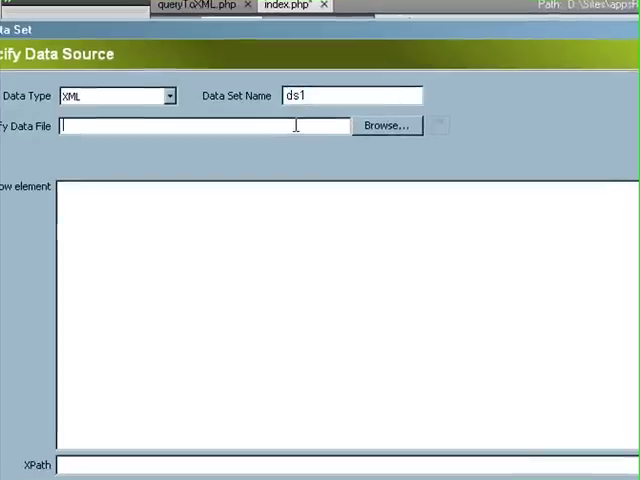
Browse to demo, show All Files, and pick queryToXML.php as the data set source.
{"action": "left_click", "coordinate": [386, 125]}
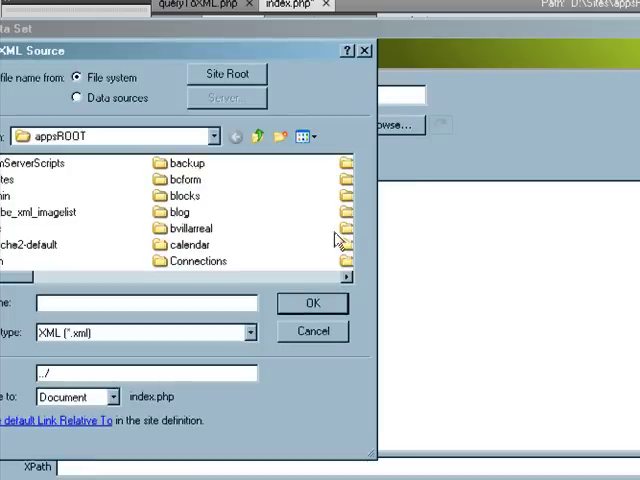
{"action": "left_click", "coordinate": [188, 228]}
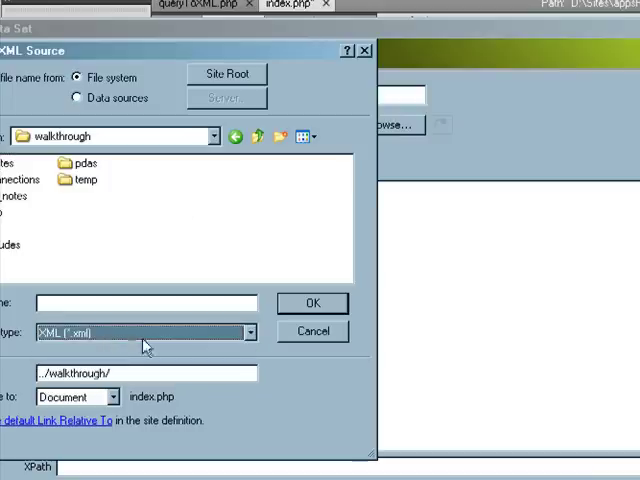
{"action": "left_click", "coordinate": [250, 332]}
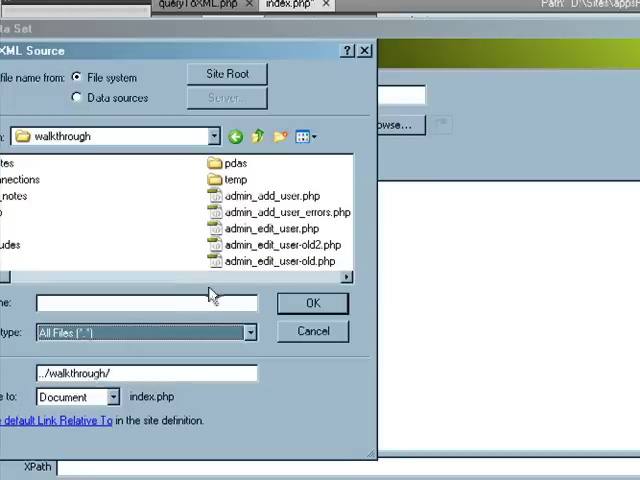
{"action": "scroll", "scroll_direction": "down", "scroll_amount": 3}
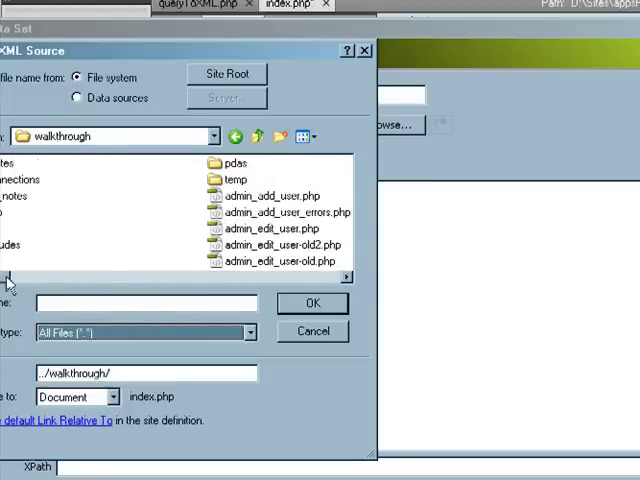
{"action": "mouse_move", "coordinate": [58, 210]}
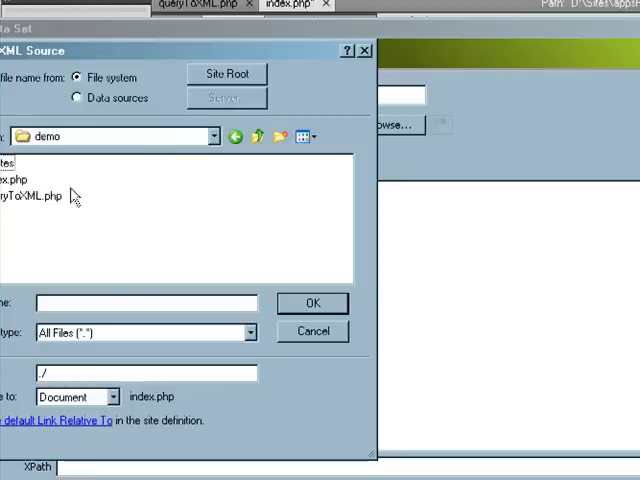
{"action": "left_click", "coordinate": [33, 195]}
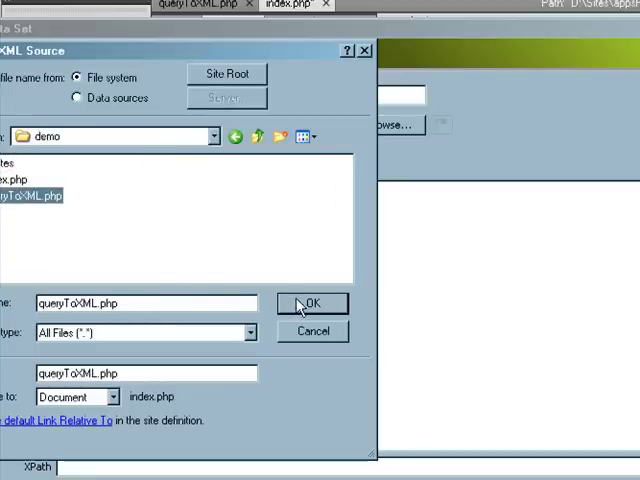
{"action": "left_click", "coordinate": [313, 303]}
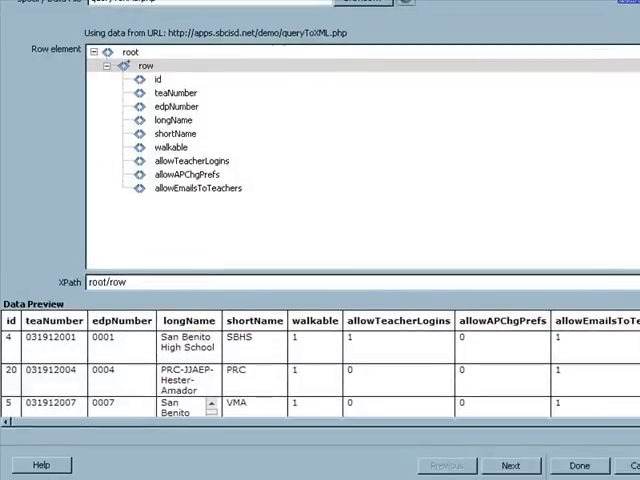
Select row as the repeating element and continue to the insert options.
{"action": "left_click", "coordinate": [511, 464]}
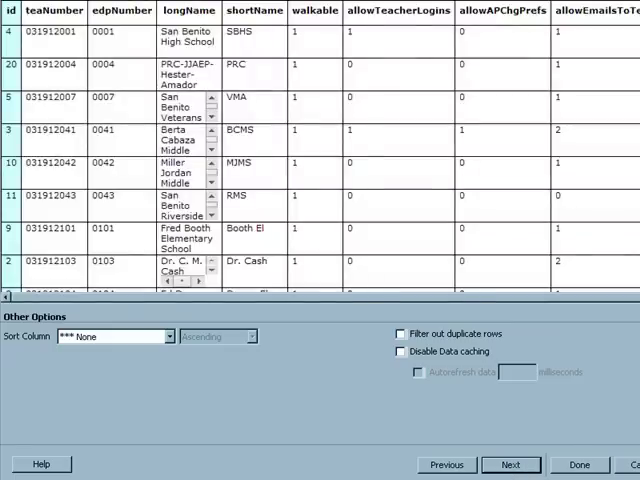
{"action": "left_click", "coordinate": [510, 464]}
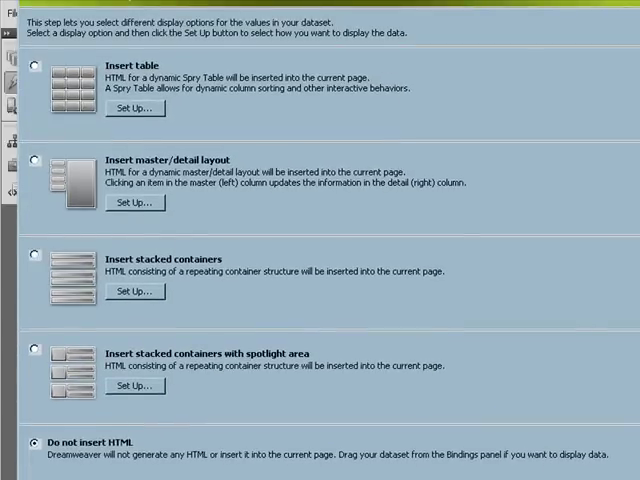
Choose Insert master/detail layout and set up its columns.
{"action": "left_click", "coordinate": [16, 192]}
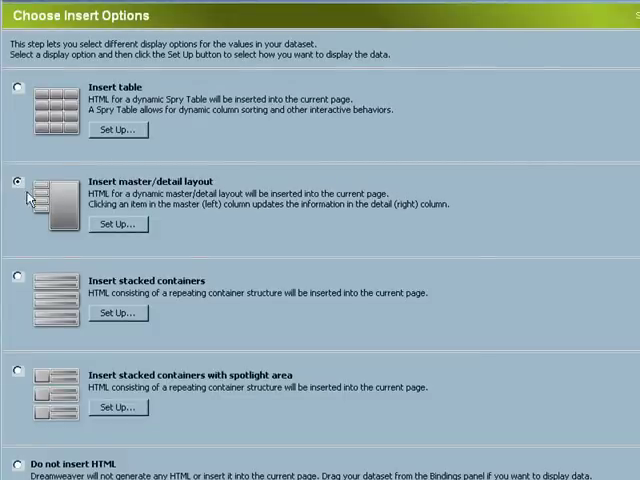
{"action": "left_click", "coordinate": [118, 224]}
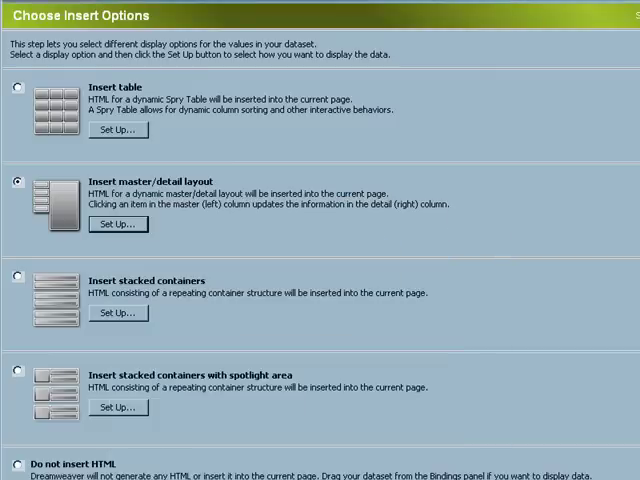
{"action": "scroll", "scroll_direction": "down", "scroll_amount": 3}
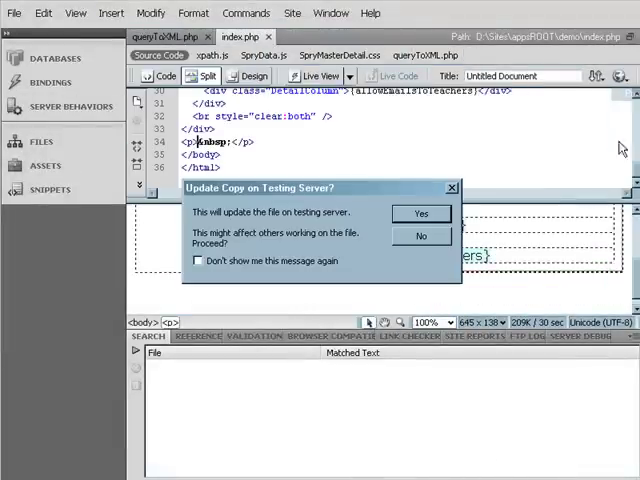
Update the testing server, then view details for campuses 5 and 14 in the browser.
{"action": "left_click", "coordinate": [420, 213]}
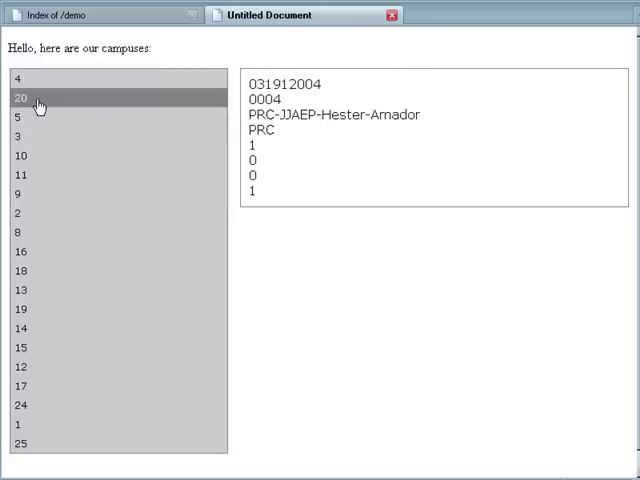
{"action": "left_click", "coordinate": [22, 168]}
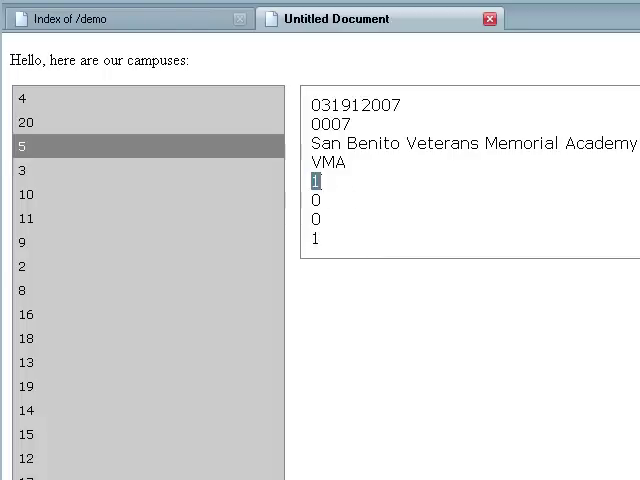
{"action": "mouse_move", "coordinate": [378, 190]}
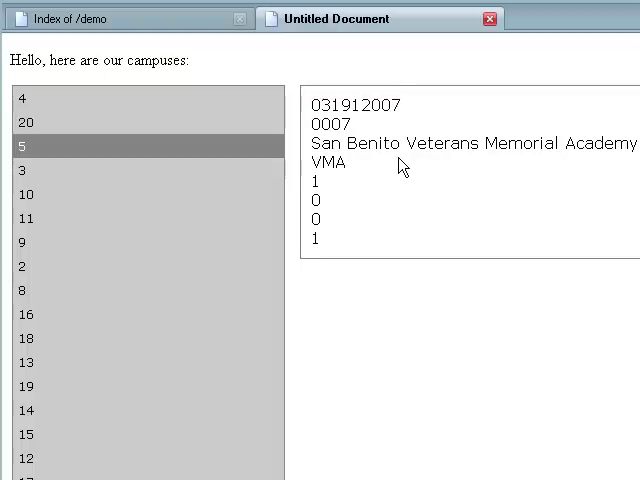
{"action": "mouse_move", "coordinate": [28, 218]}
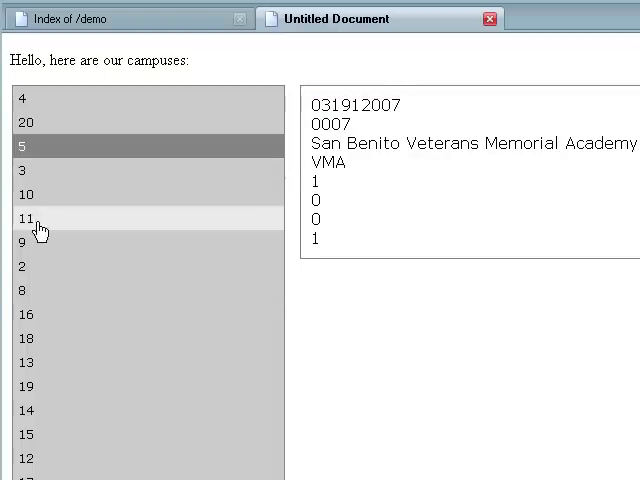
{"action": "left_click", "coordinate": [120, 327]}
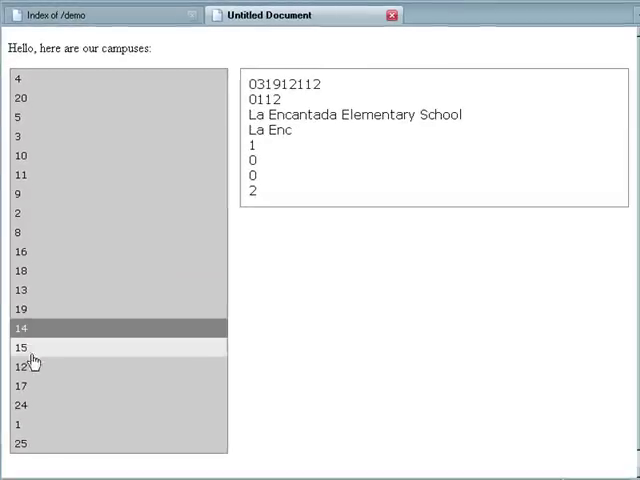